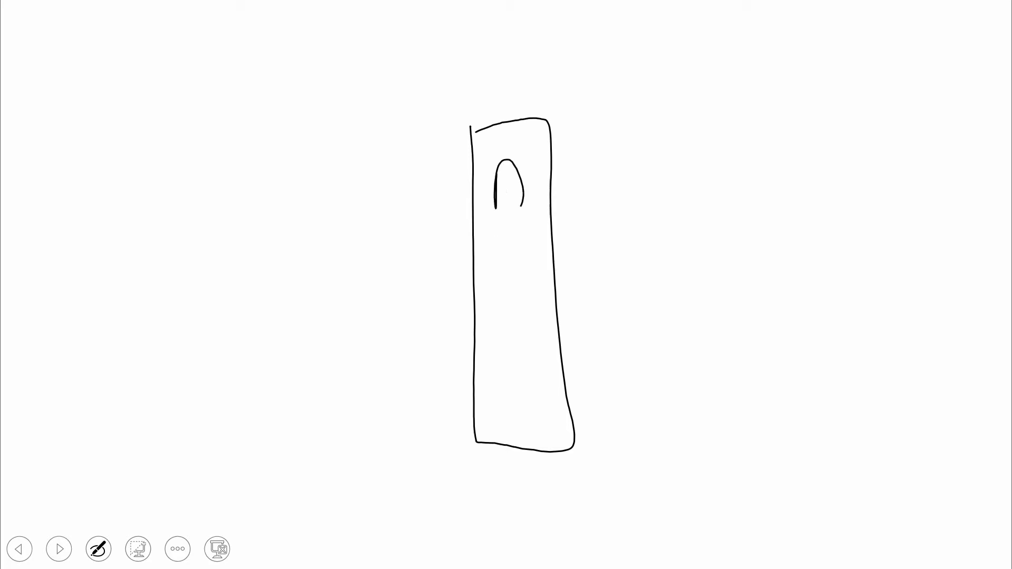
# Ink a tall rectangle with a small arch onto the blank slide.
pyautogui.moveTo(507, 252); pyautogui.dragTo(513, 351)
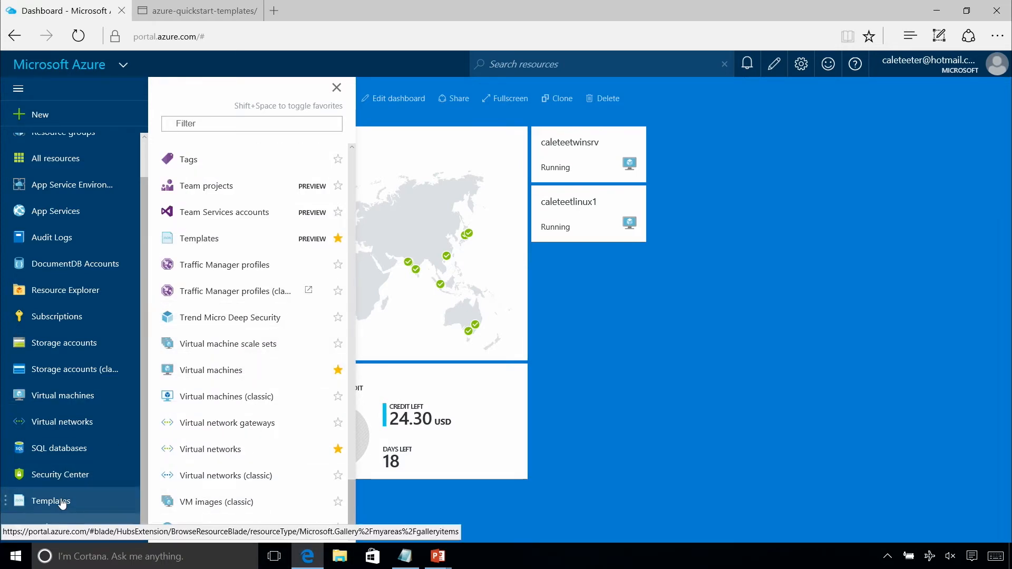
# Open hackathontemplate's JSON full-width and scroll past totalNodes, adminPassword and osType parameters.
pyautogui.click(51, 501)
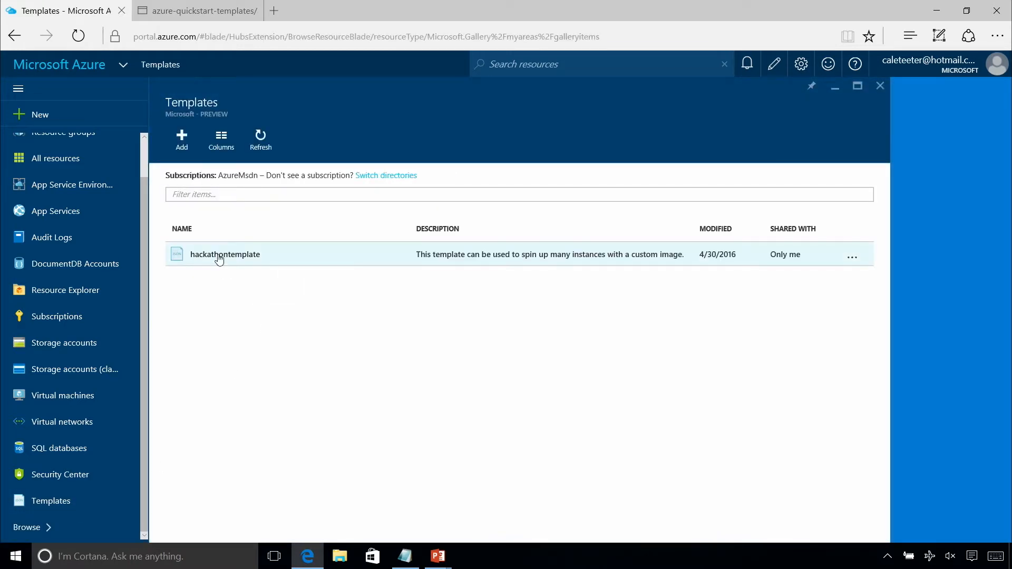
pyautogui.click(224, 254)
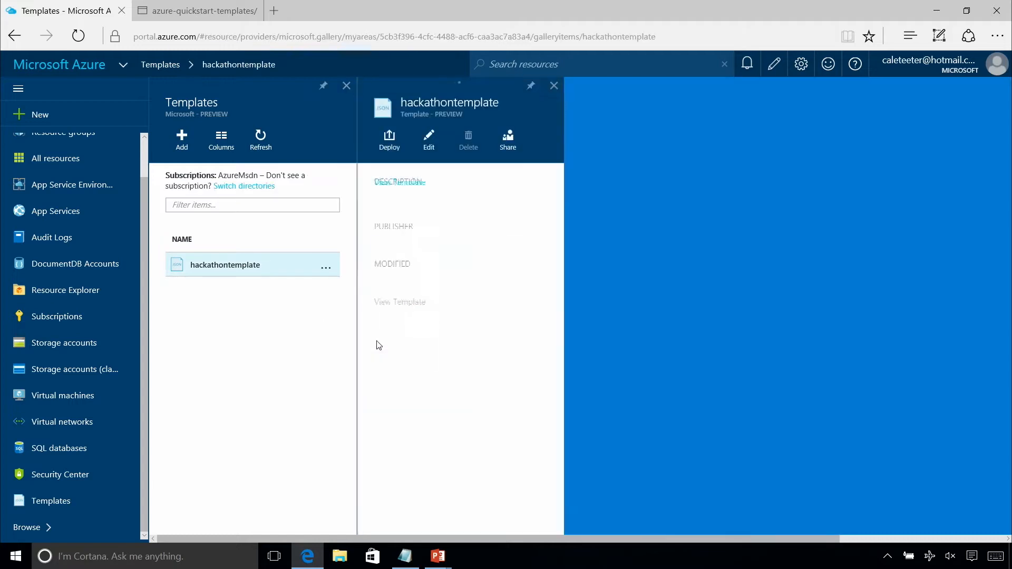
pyautogui.click(399, 347)
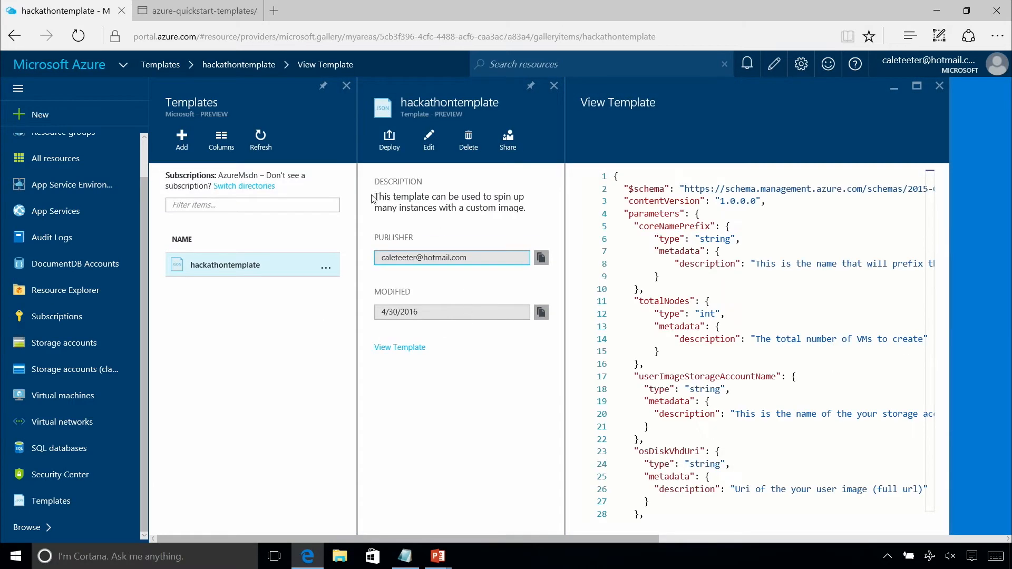
pyautogui.moveTo(375, 196); pyautogui.dragTo(524, 207)
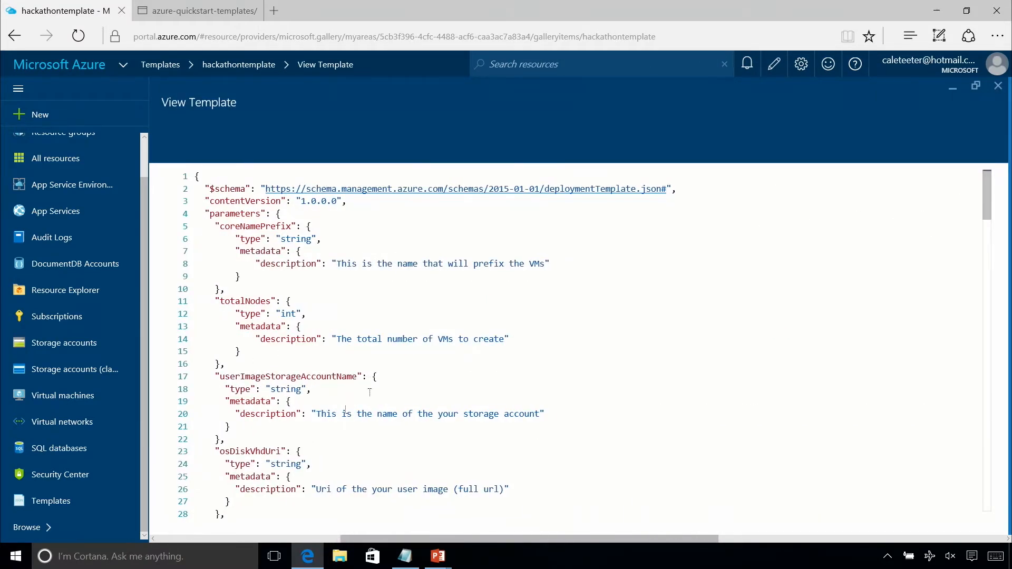
pyautogui.scroll(-3)
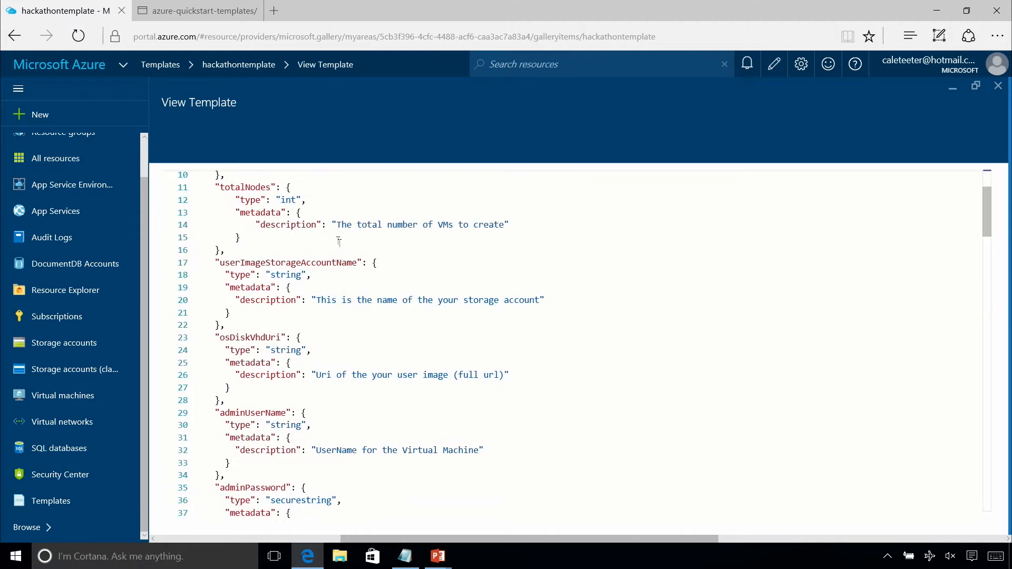
pyautogui.scroll(-3)
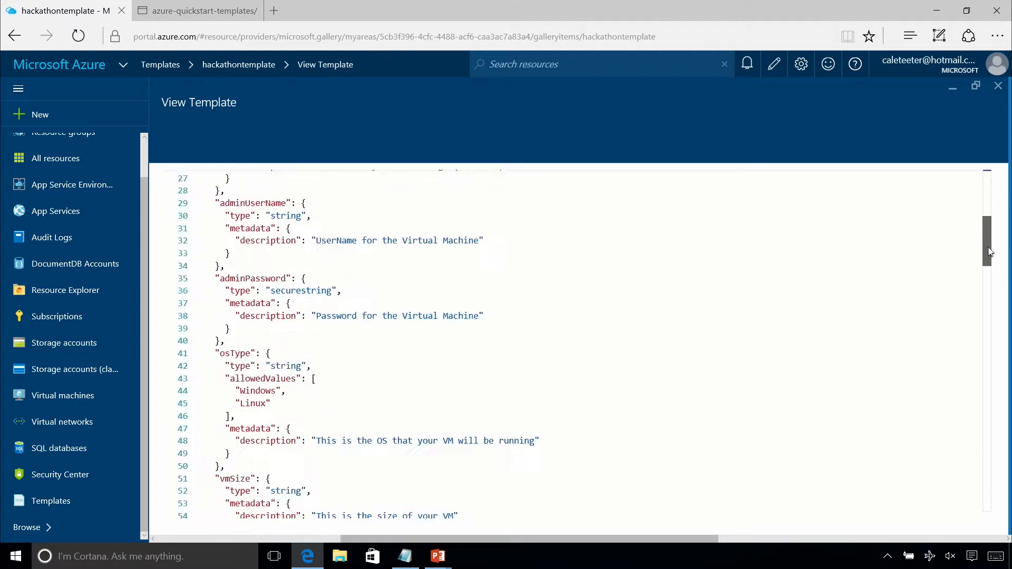
pyautogui.scroll(-3)
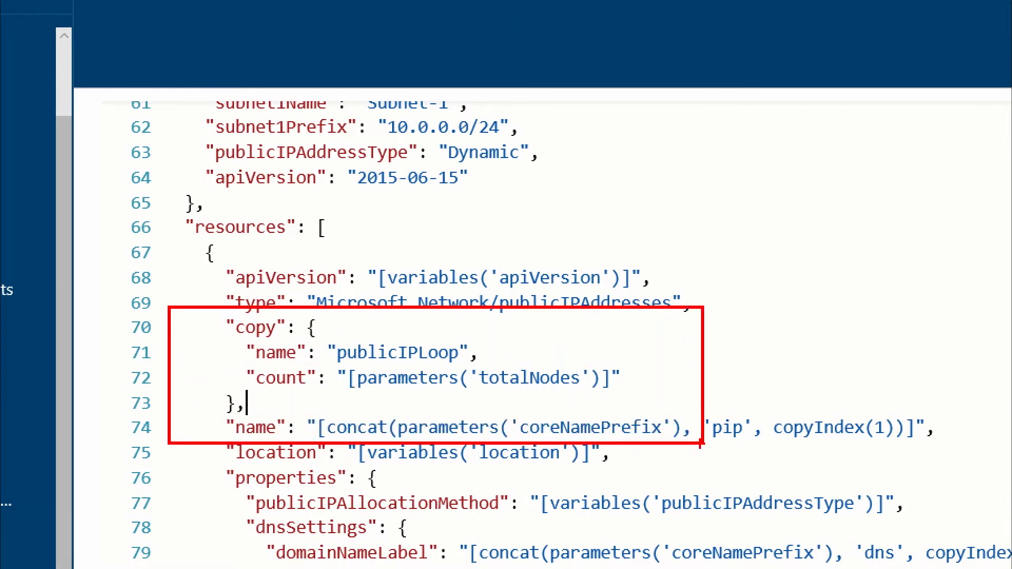
pyautogui.moveTo(434, 365)
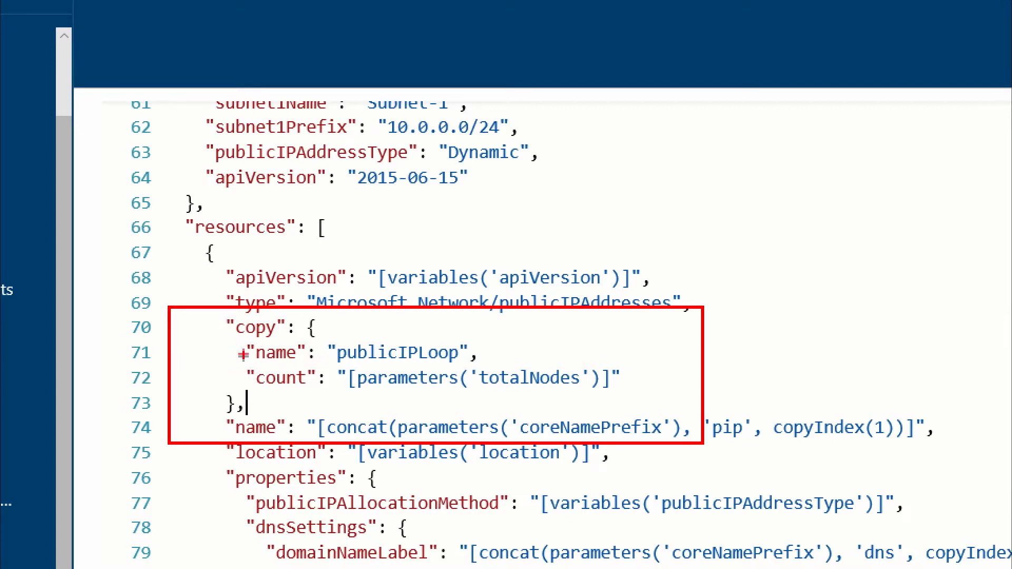
pyautogui.moveTo(430, 360)
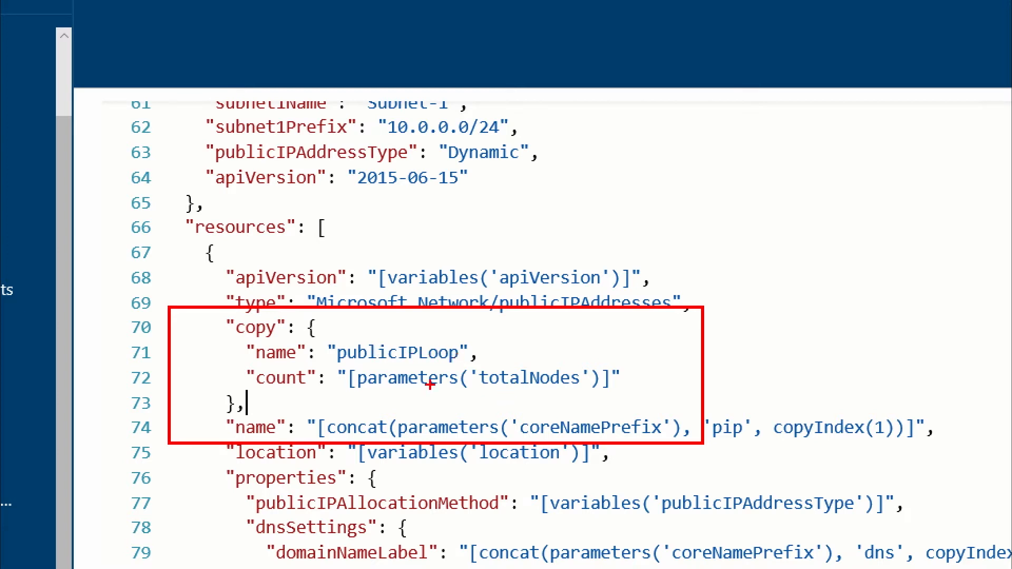
pyautogui.moveTo(533, 372)
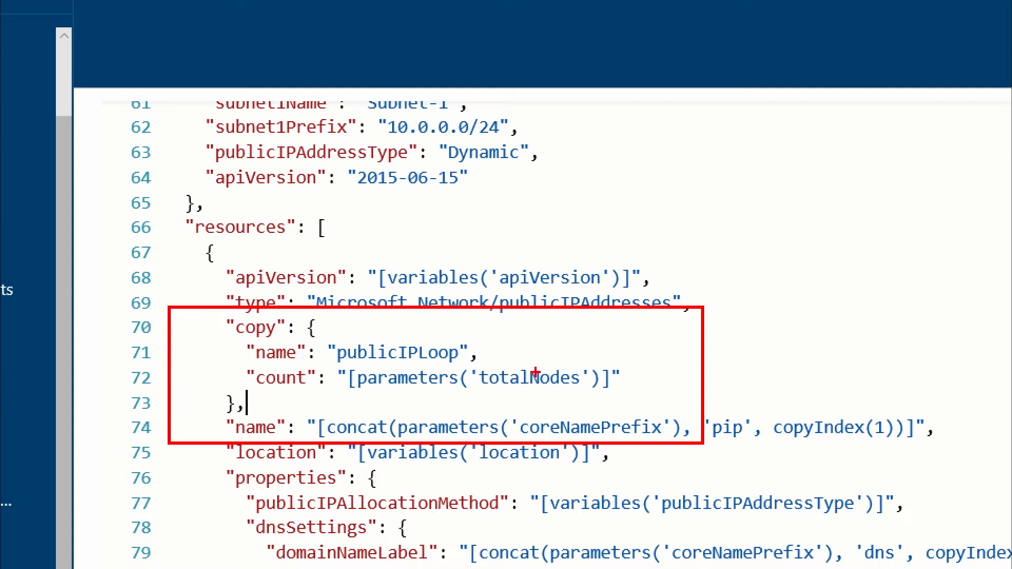
pyautogui.moveTo(536, 377)
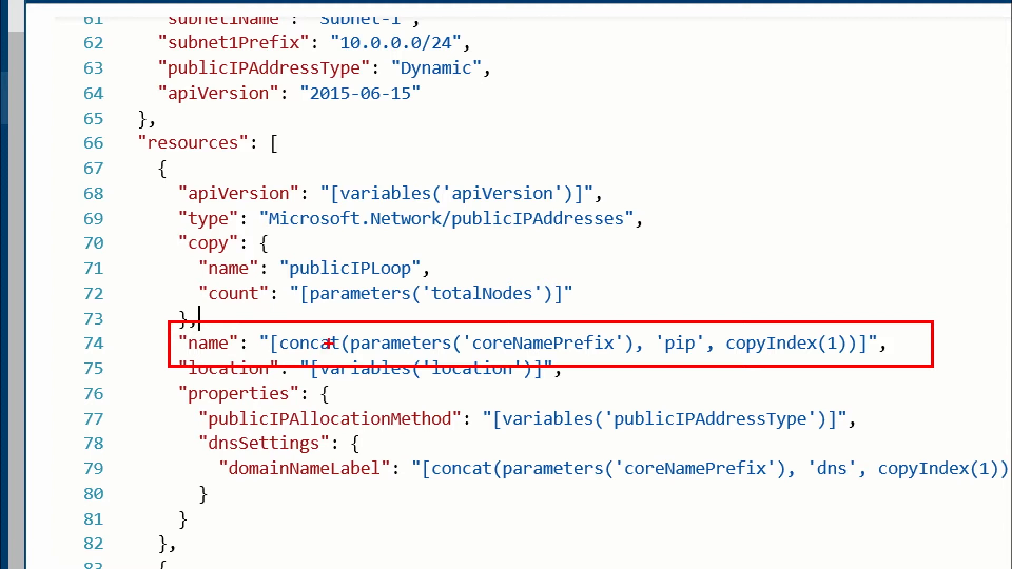
pyautogui.moveTo(555, 340)
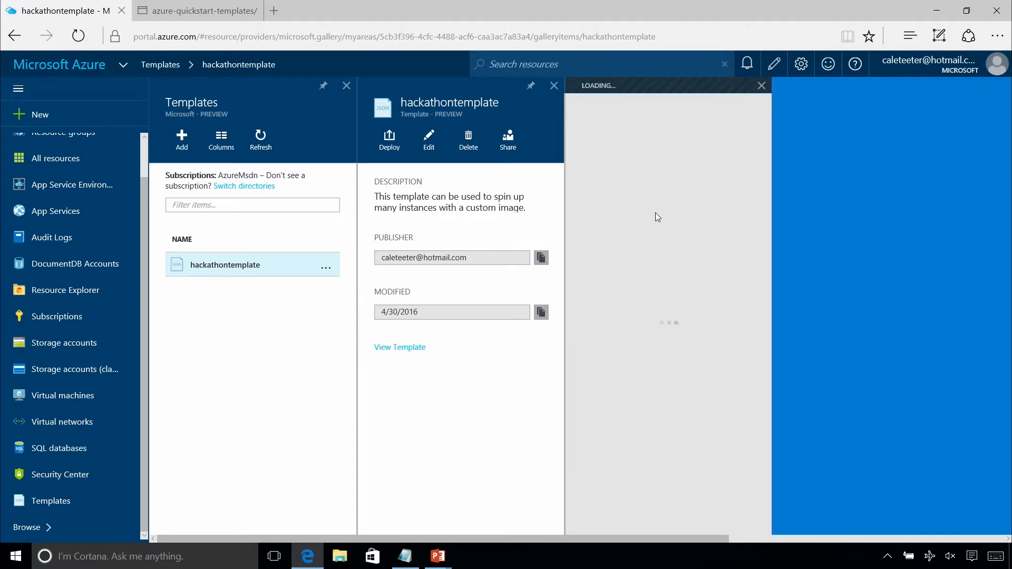
# Start deploying hackathontemplate and enter 10 as TOTALNODES.
pyautogui.click(389, 141)
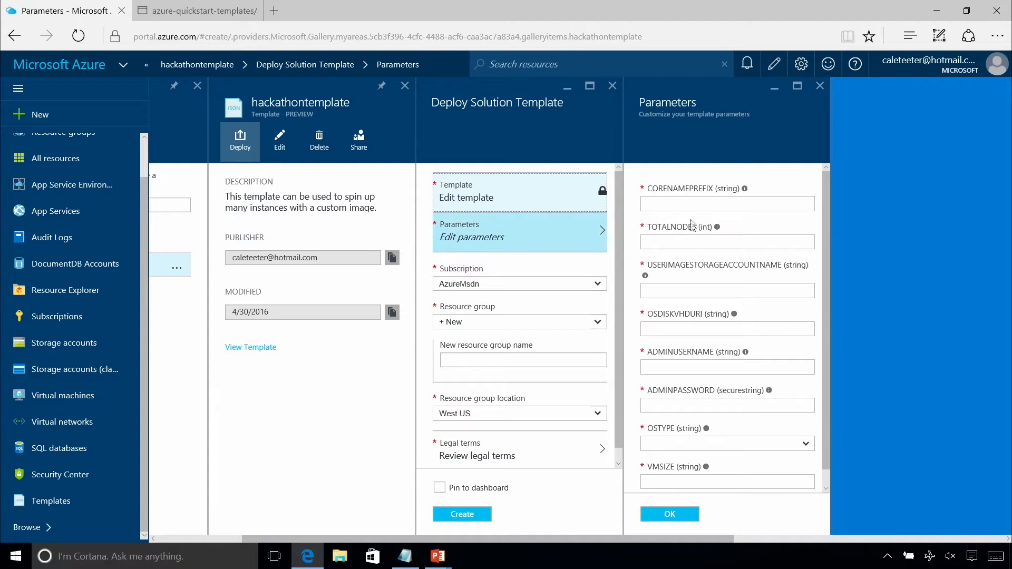
pyautogui.moveTo(716, 227)
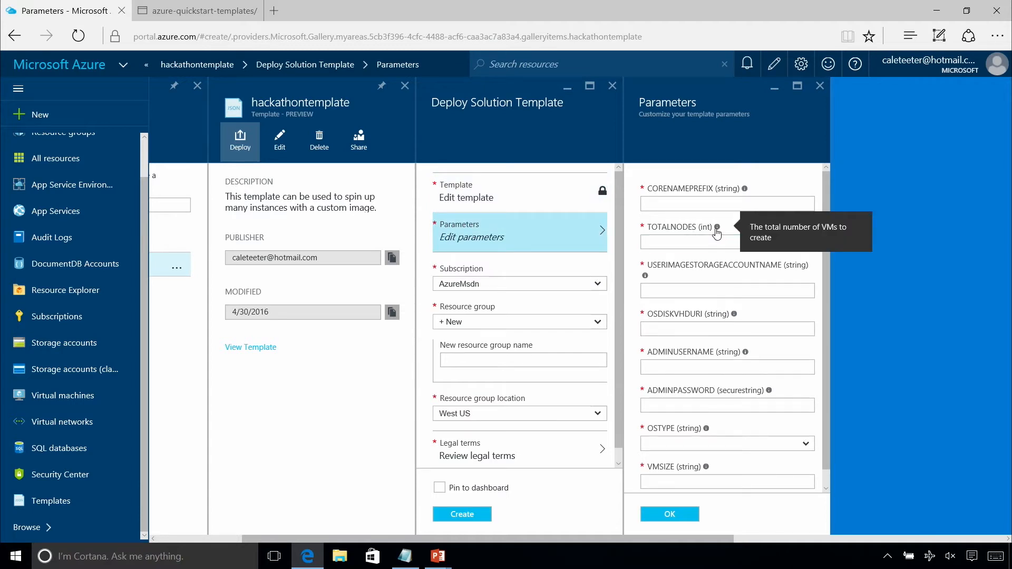
pyautogui.click(727, 242)
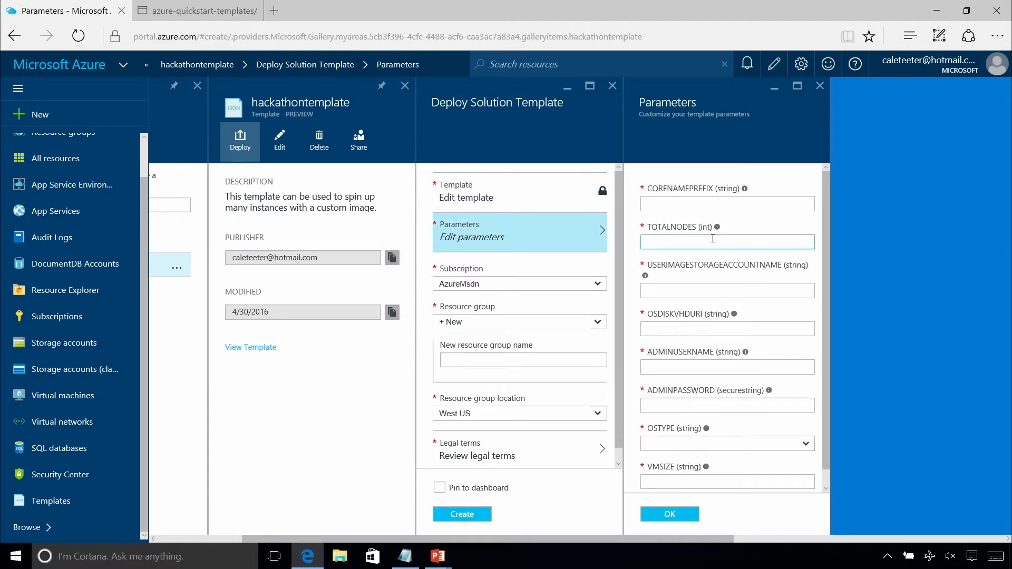
pyautogui.write('10')
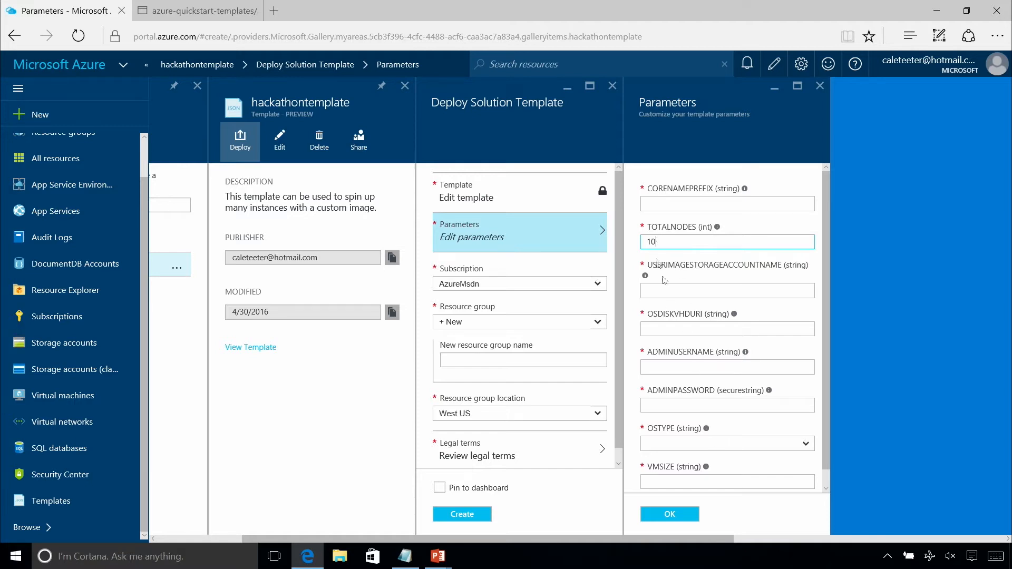
# Enter 'caleteet' as the name prefix, then close the form discarding edits.
pyautogui.click(727, 203)
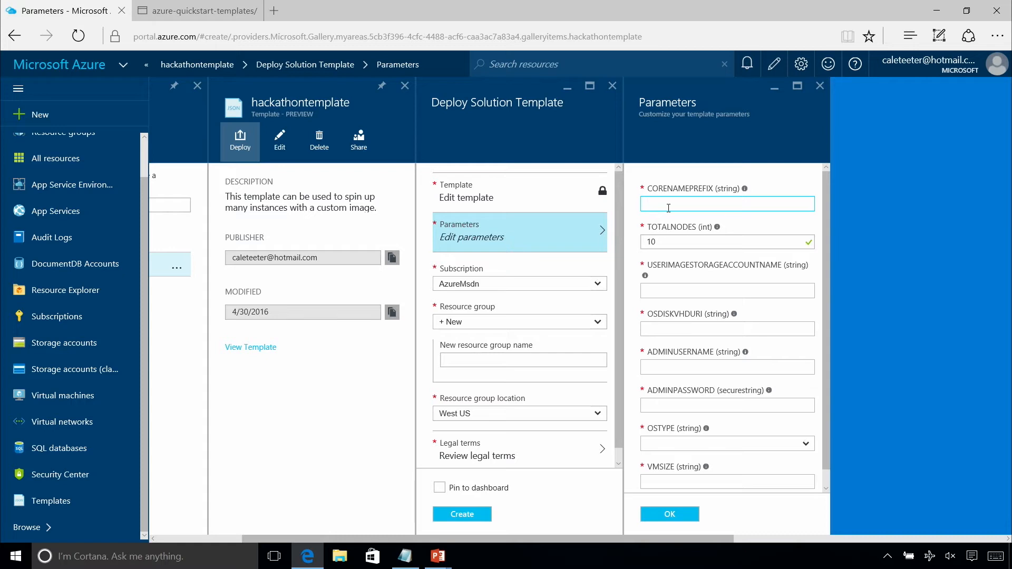
pyautogui.write('caleteetvm')
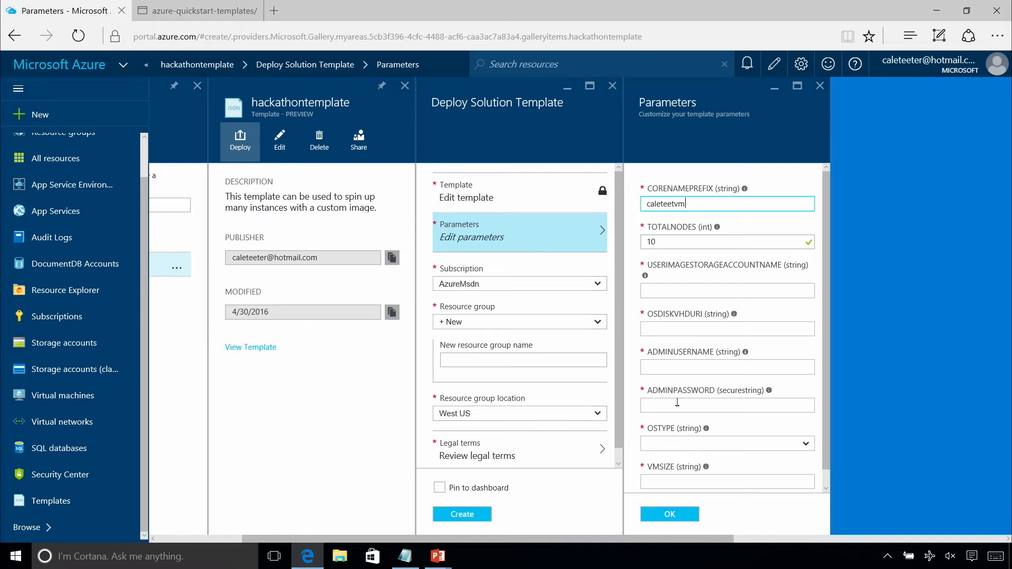
pyautogui.moveTo(305, 63)
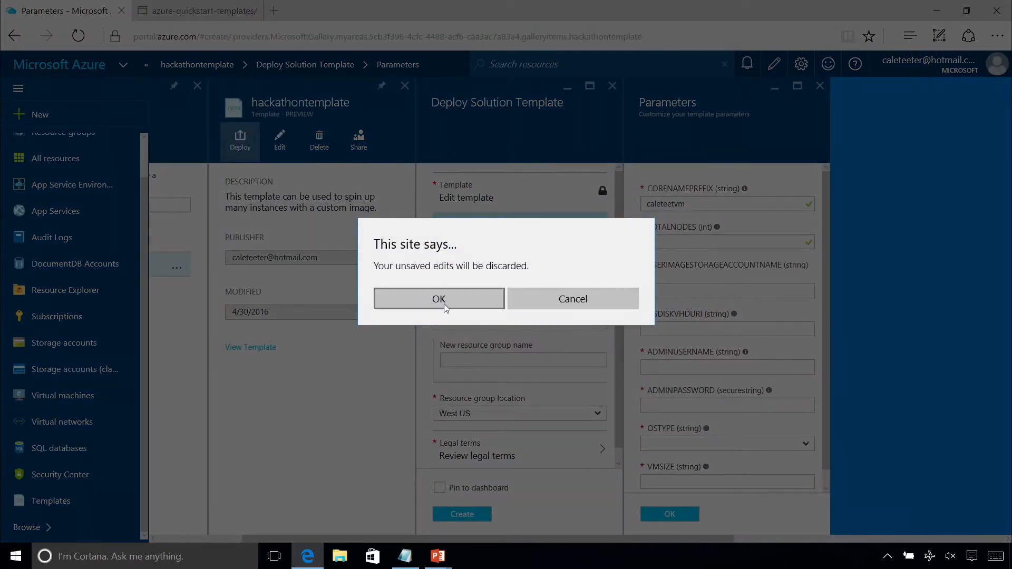
pyautogui.click(439, 299)
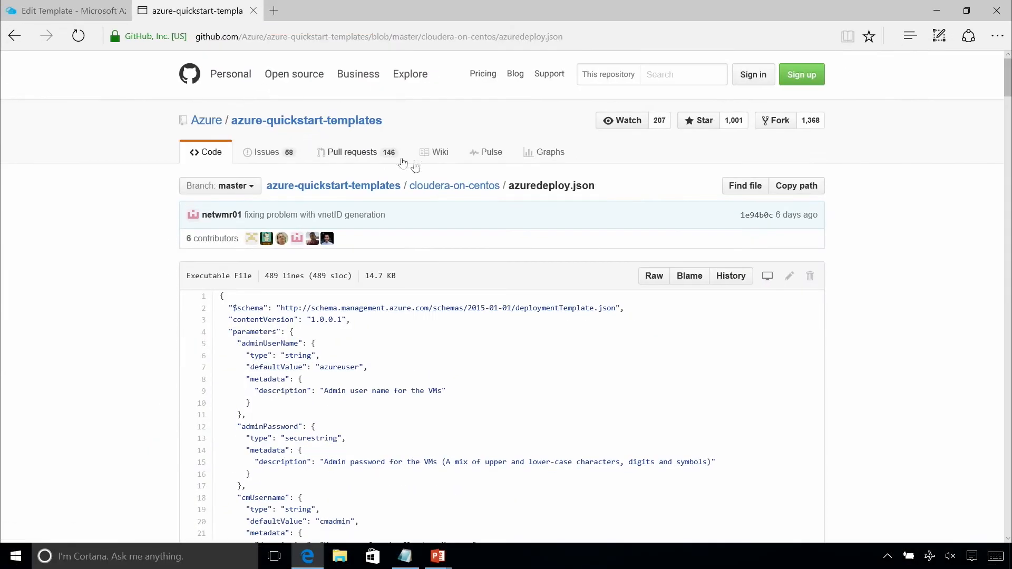
pyautogui.moveTo(454, 185)
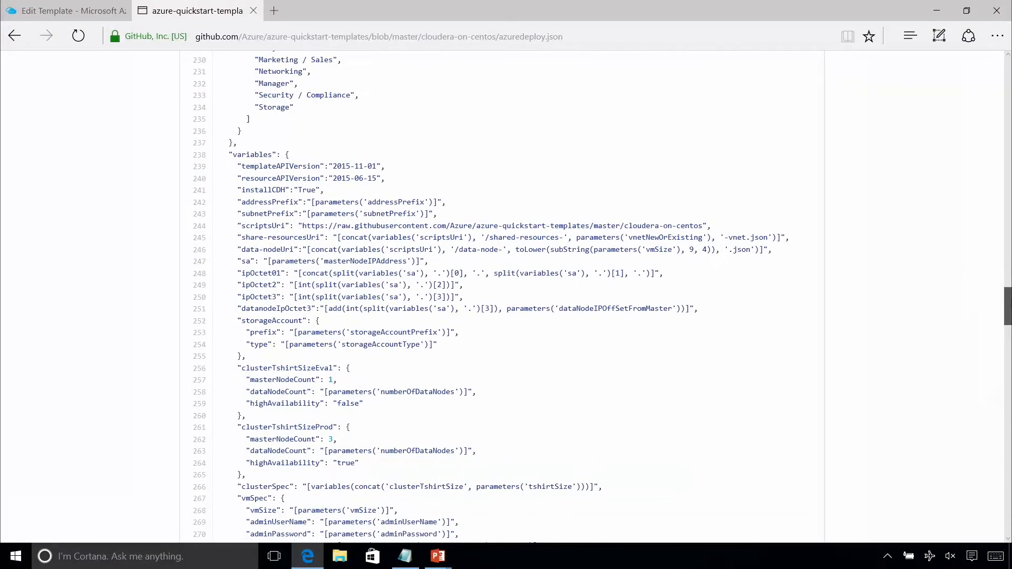
# Scroll azuredeploy.json down to the shared-resources deployment using templateLink.
pyautogui.scroll(-3)
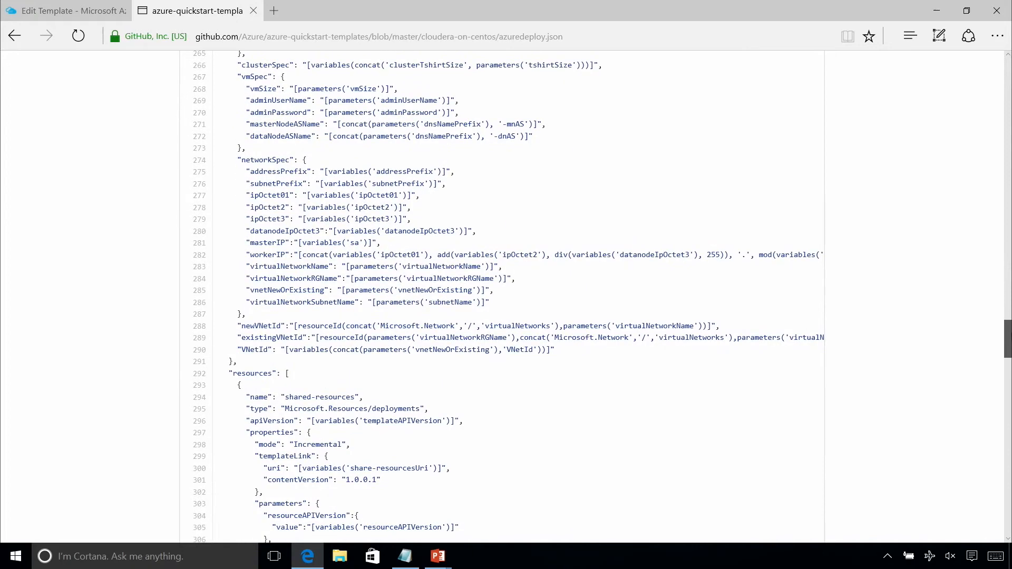
pyautogui.scroll(-3)
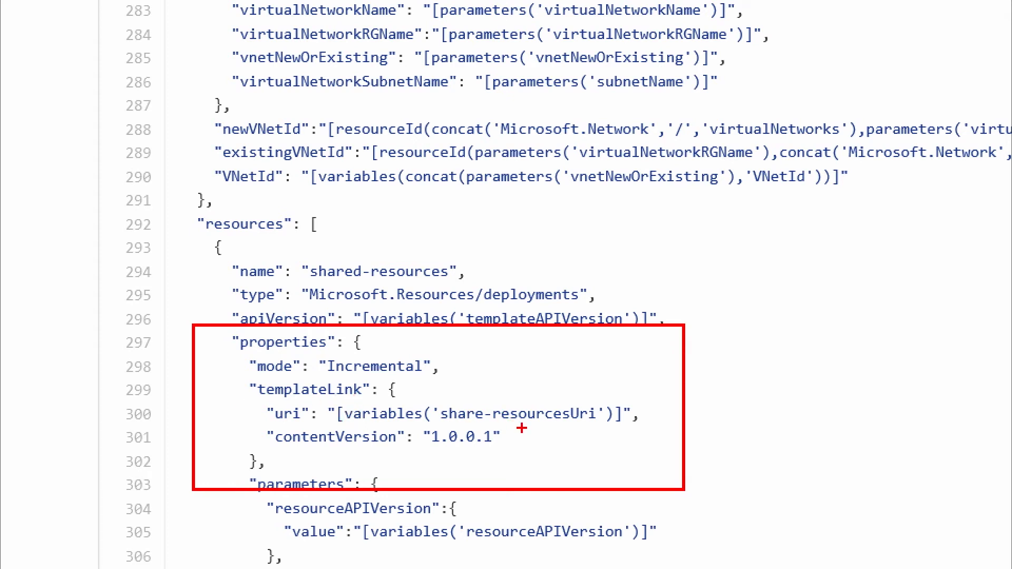
pyautogui.moveTo(571, 416)
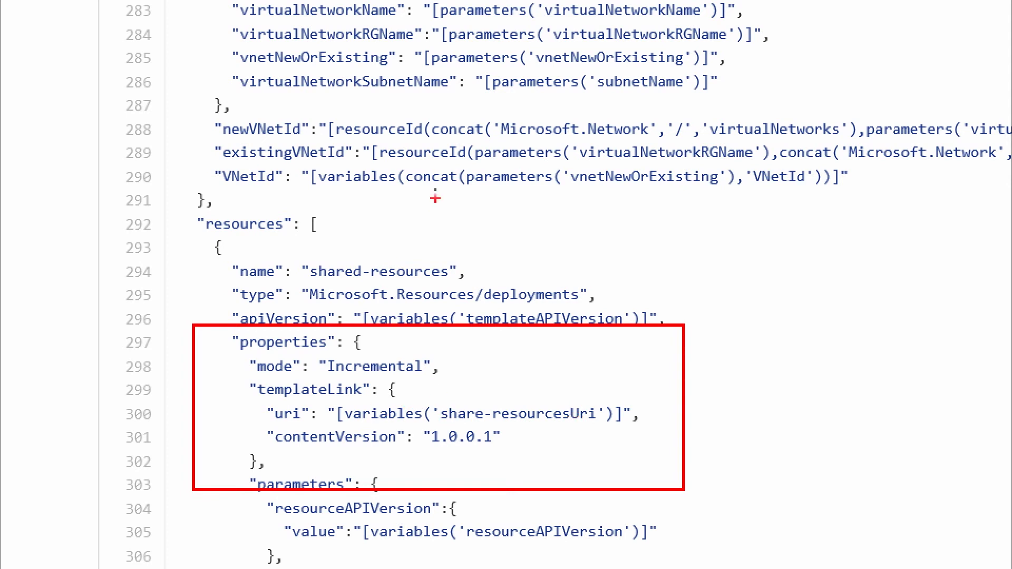
pyautogui.moveTo(569, 431)
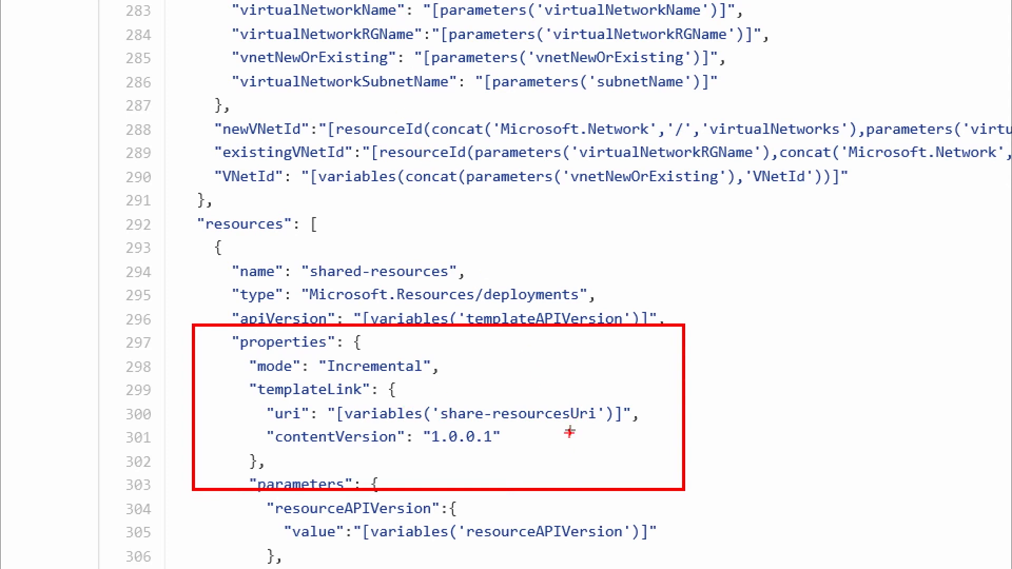
pyautogui.moveTo(1006, 356)
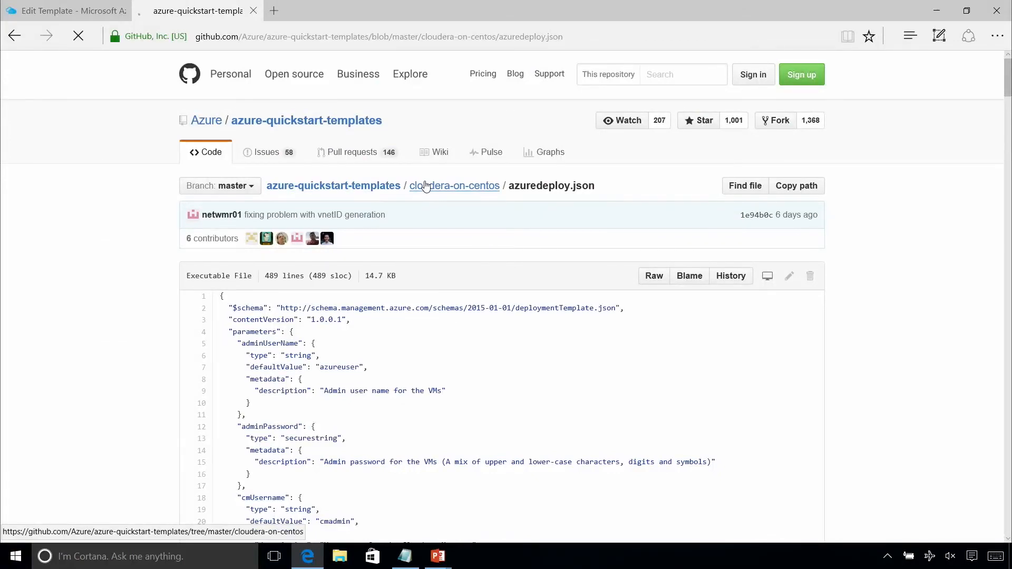
# Go to the cloudera-on-centos folder and open setup-cloudera.json.
pyautogui.click(455, 185)
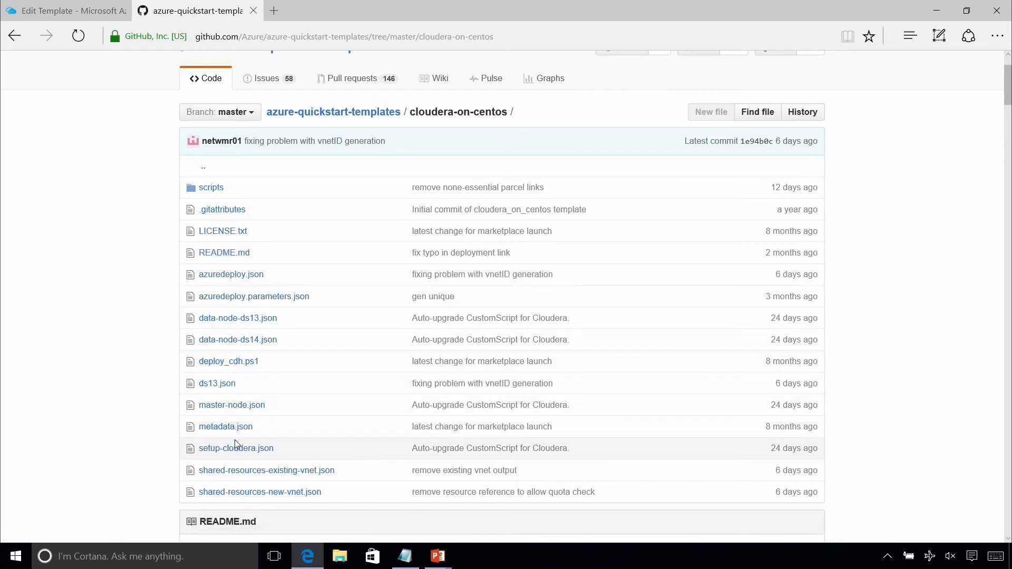
pyautogui.click(236, 448)
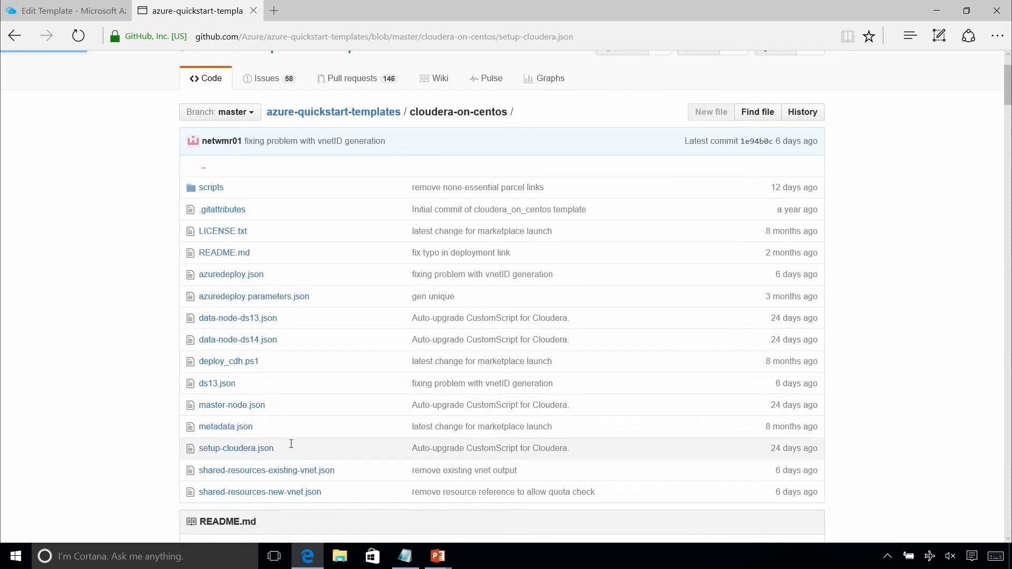